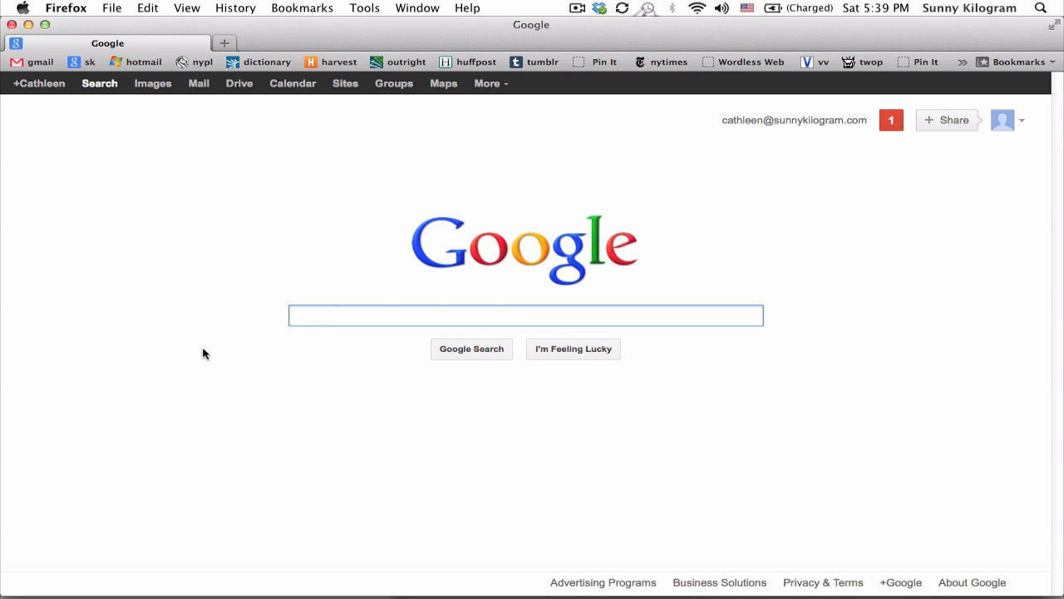
Step: Re-enable the Navigation Toolbar from View > Toolbars so the address bar returns
{"action": "left_click", "coordinate": [526, 316]}
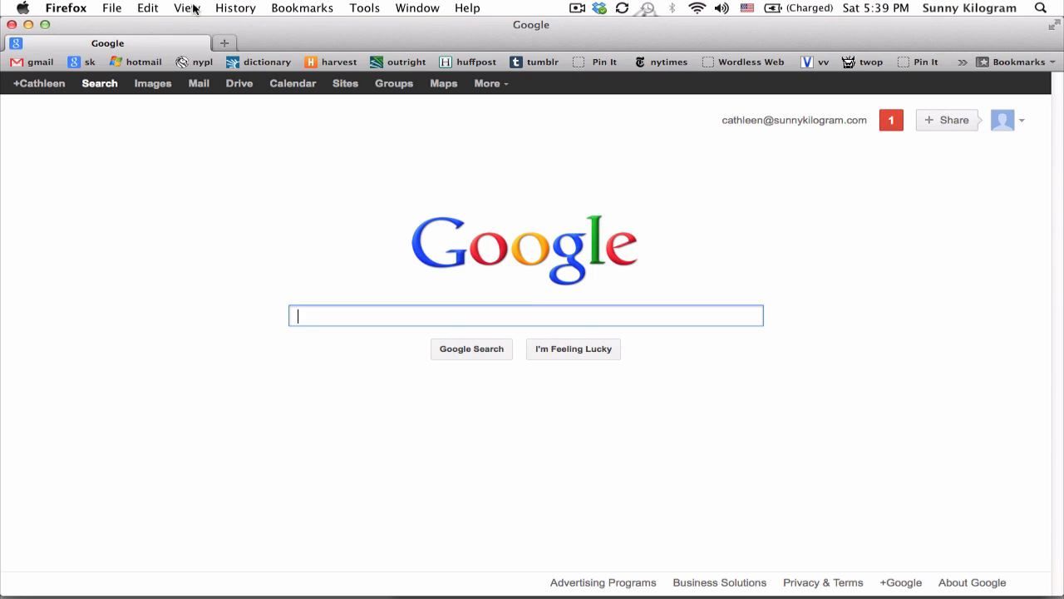
{"action": "left_click", "coordinate": [184, 6]}
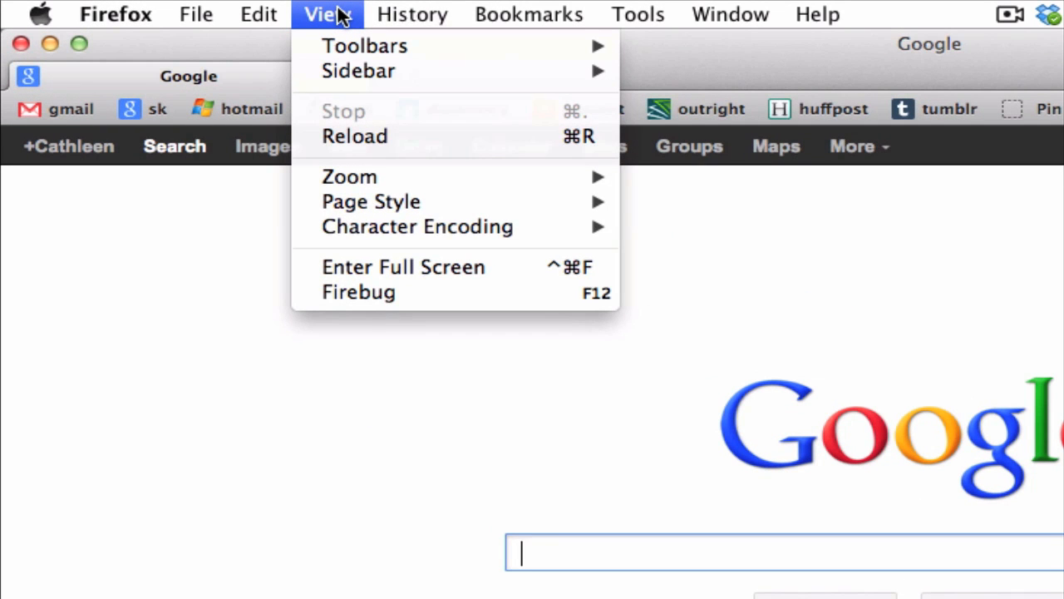
{"action": "mouse_move", "coordinate": [364, 46]}
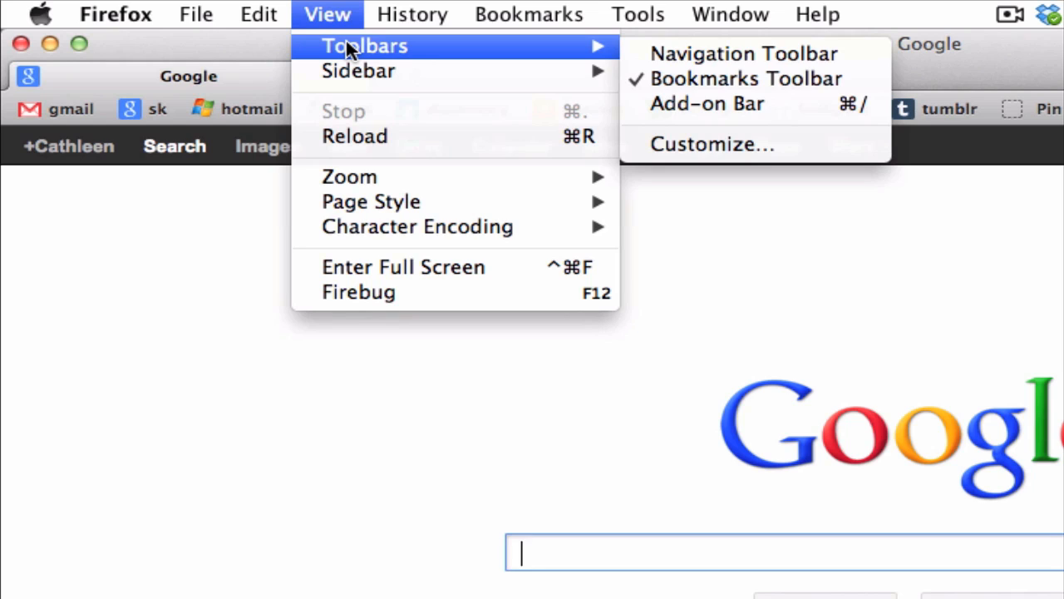
{"action": "mouse_move", "coordinate": [741, 53]}
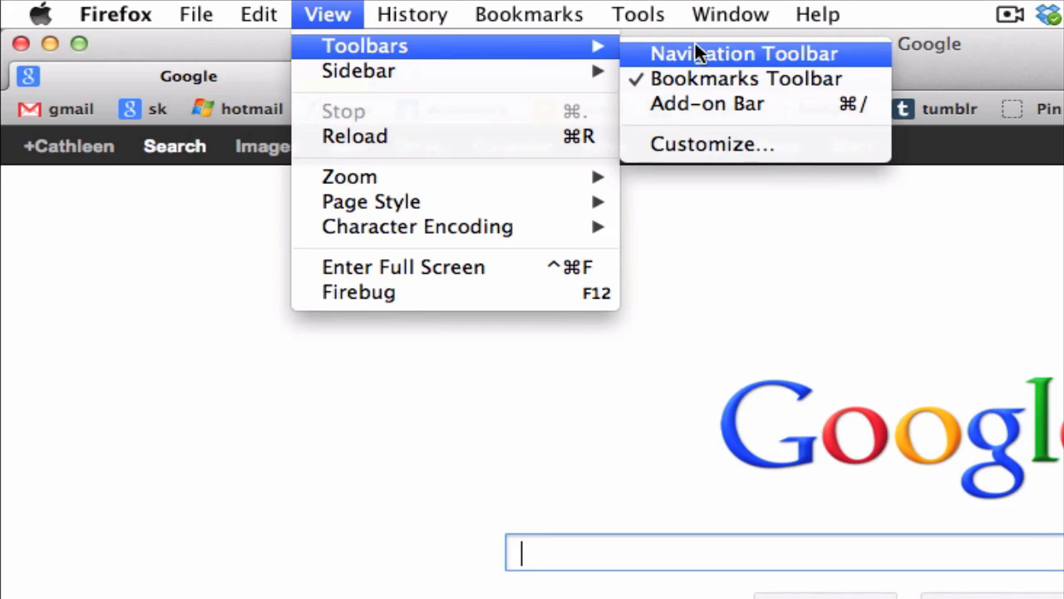
{"action": "mouse_move", "coordinate": [719, 63]}
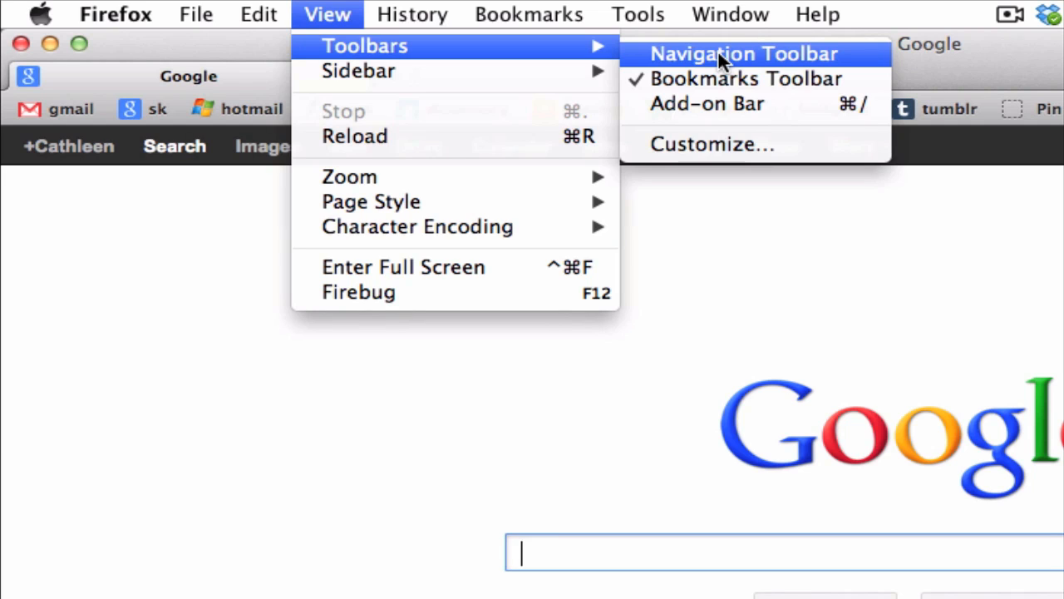
{"action": "left_click", "coordinate": [745, 53]}
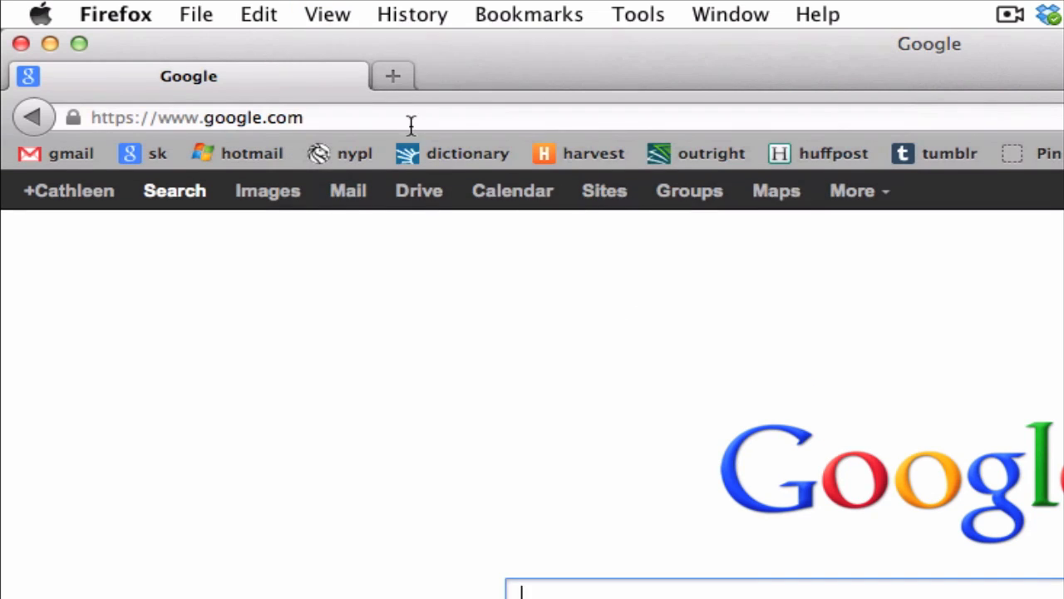
{"action": "mouse_move", "coordinate": [191, 125]}
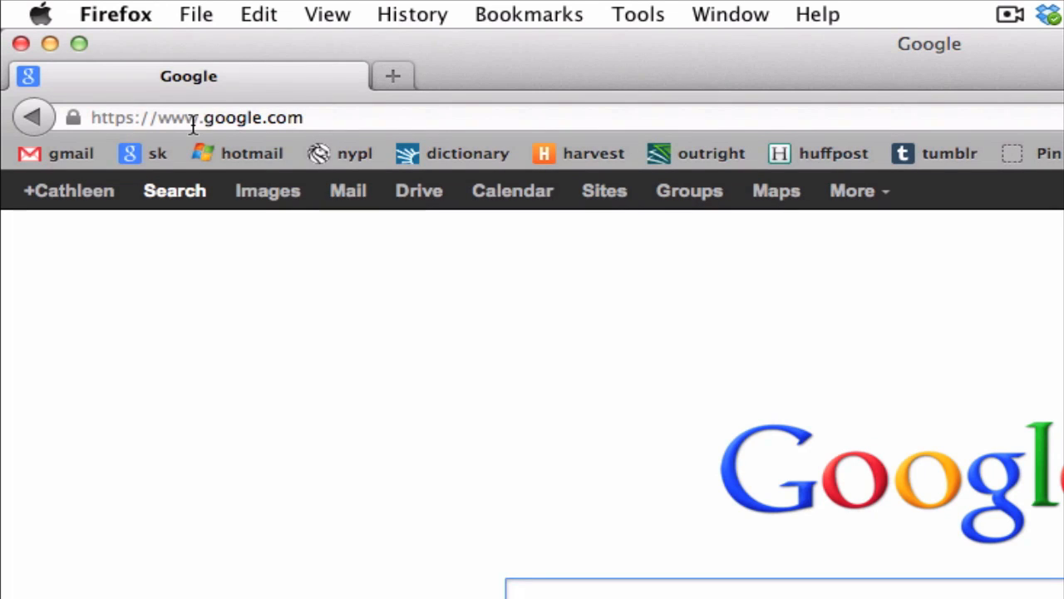